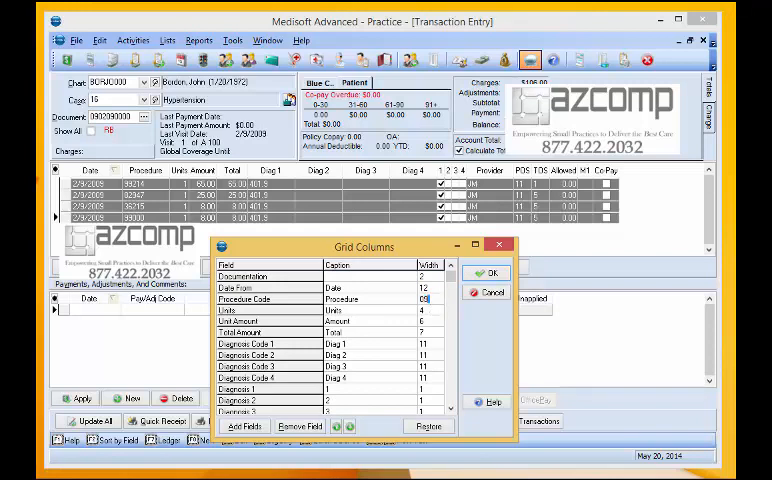
Add the Claim Number field to the charges grid, placed after Allowed, and apply the layout.
left_click(488, 272)
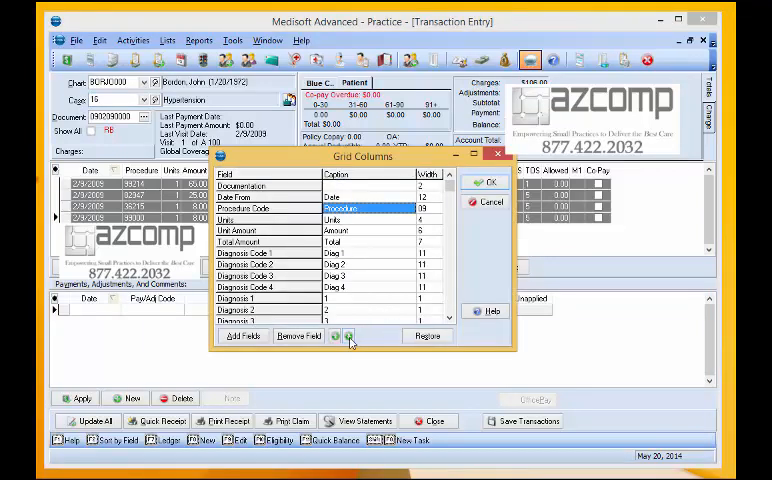
left_click(488, 182)
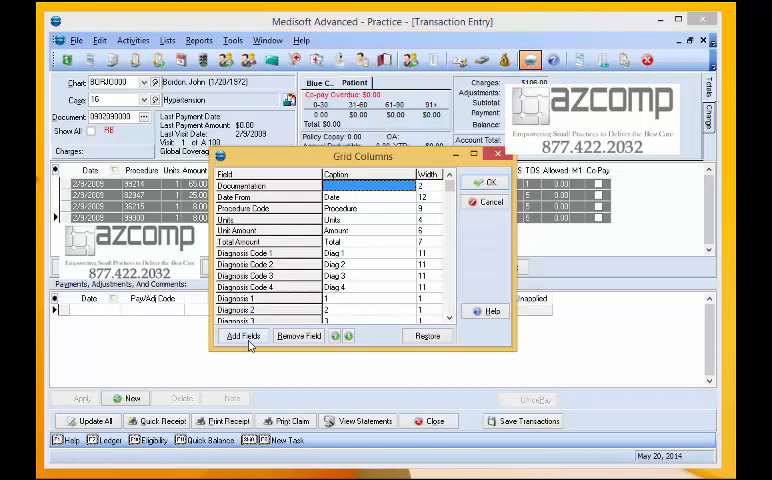
left_click(242, 336)
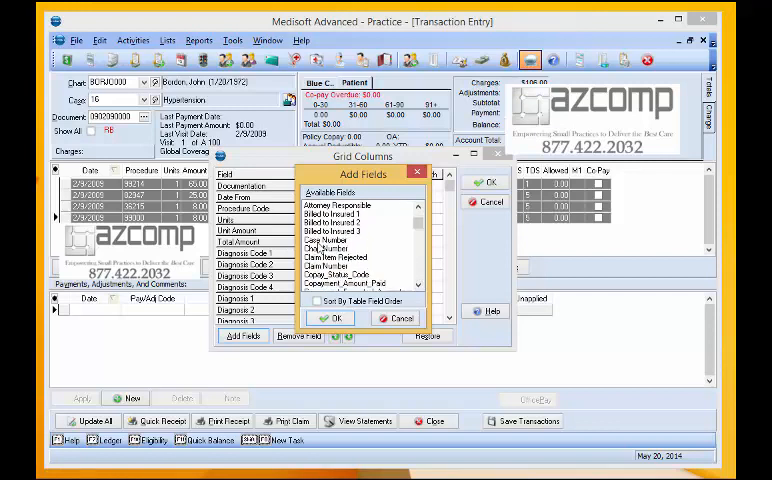
left_click(344, 266)
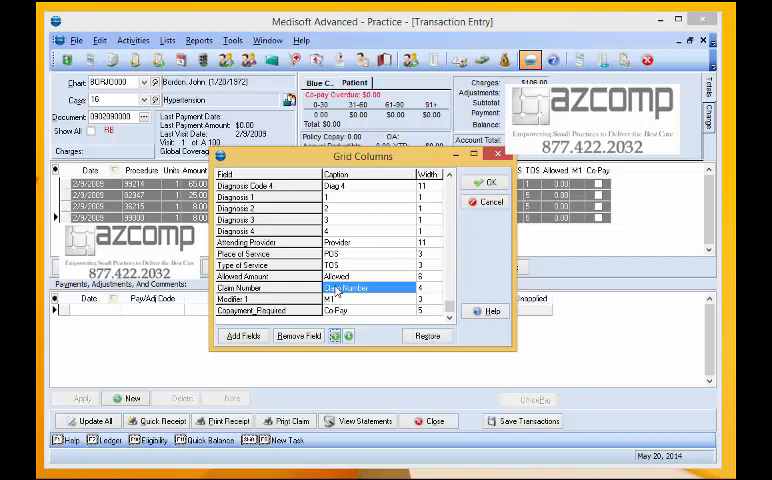
left_click(488, 182)
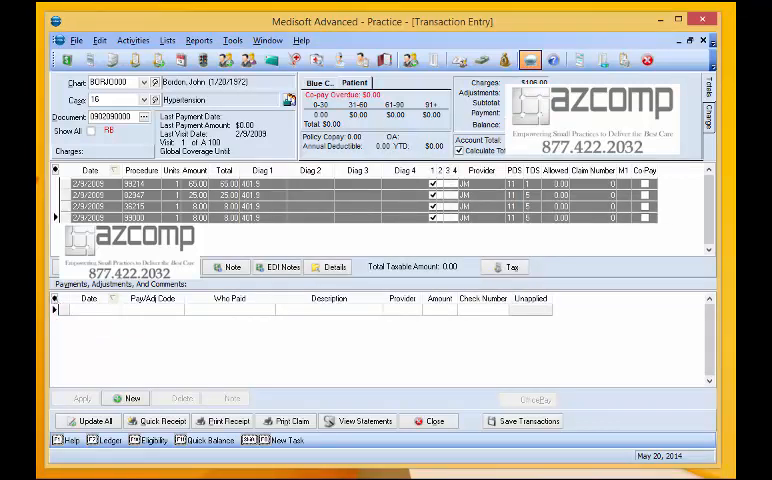
Bring up the Insurance Carrier List from Lists > Insurance > Carriers with its Grid Columns settings.
left_click(168, 40)
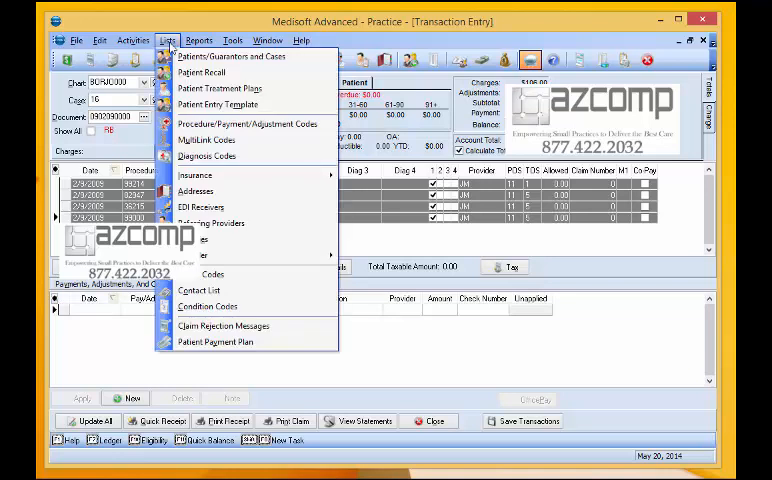
mouse_move(210, 176)
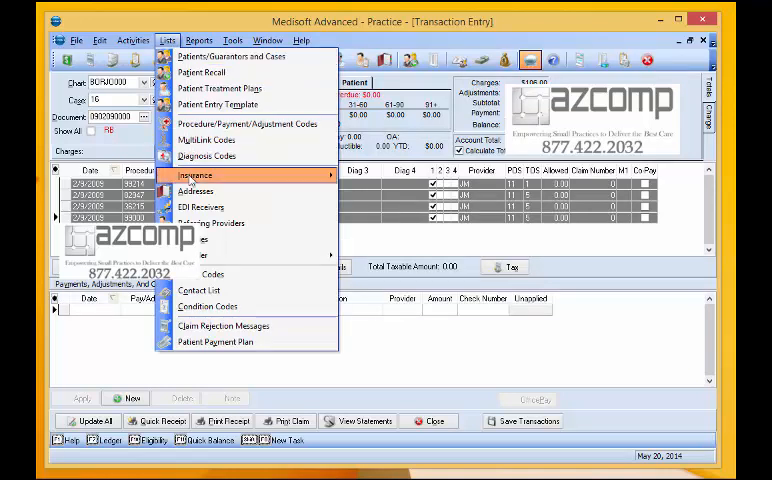
left_click(196, 176)
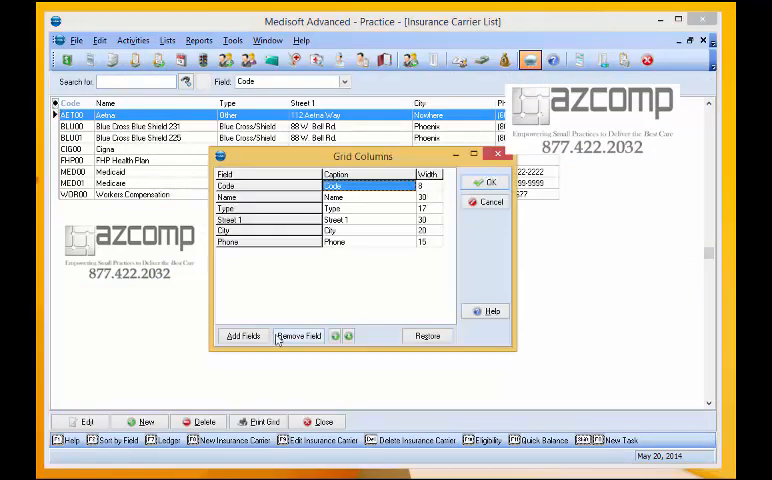
Add the Date Created field to the carrier list columns and apply the change.
left_click(242, 336)
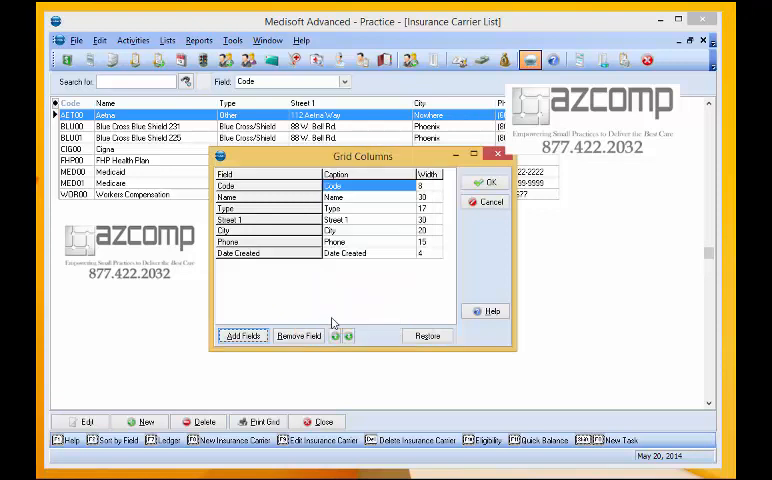
left_click(488, 182)
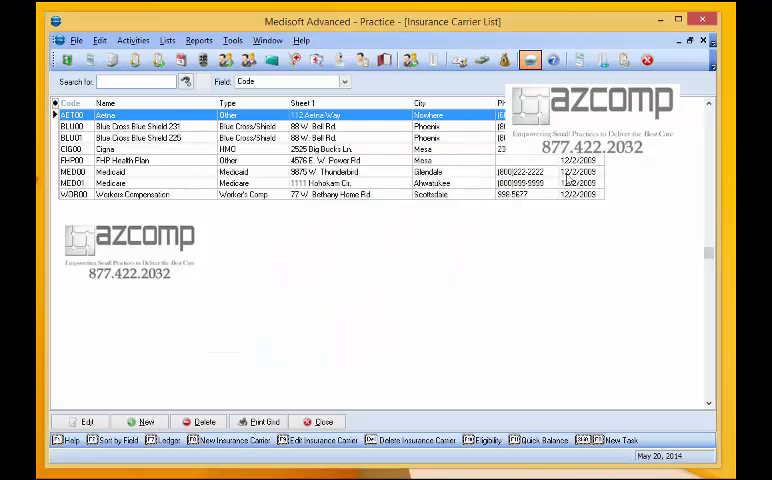